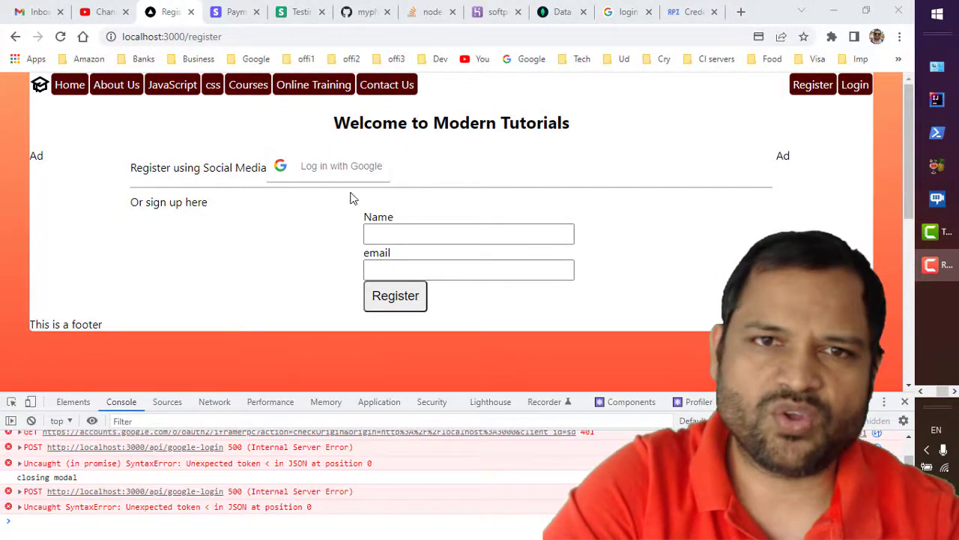
mouse_move(318, 273)
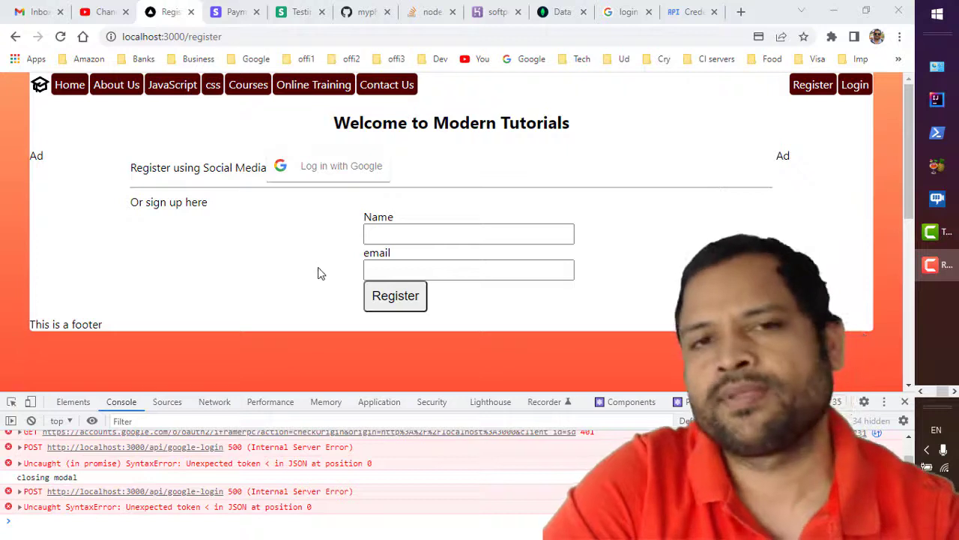
- Start Google sign-in from the localhost register page, producing the 401 invalid_client error
left_click(342, 165)
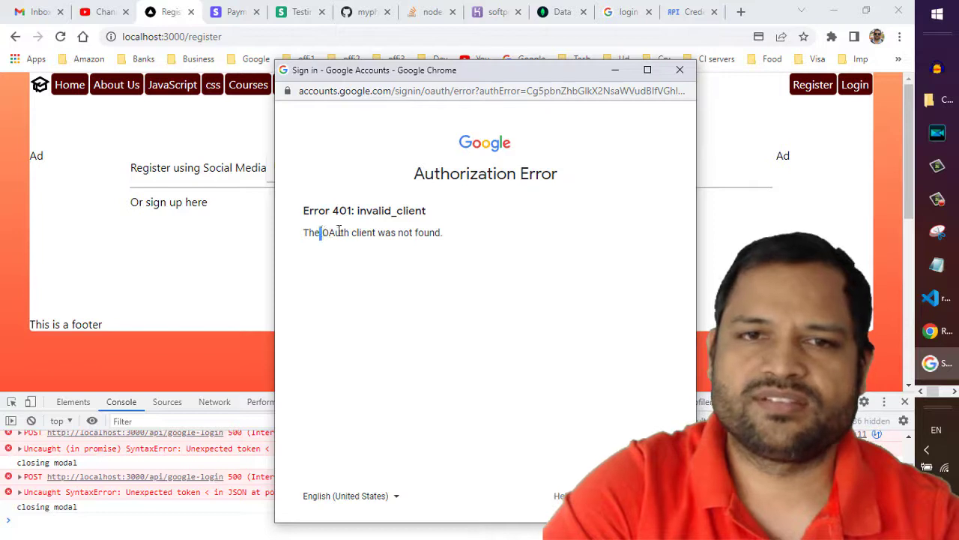
double_click(348, 233)
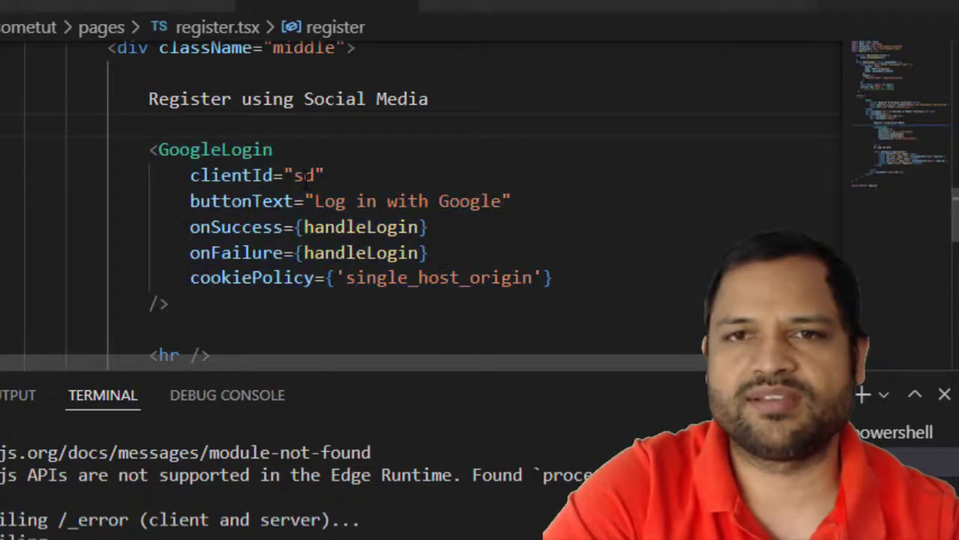
- Show the GoogleLogin component in register.tsx with its placeholder clientId prop
double_click(303, 175)
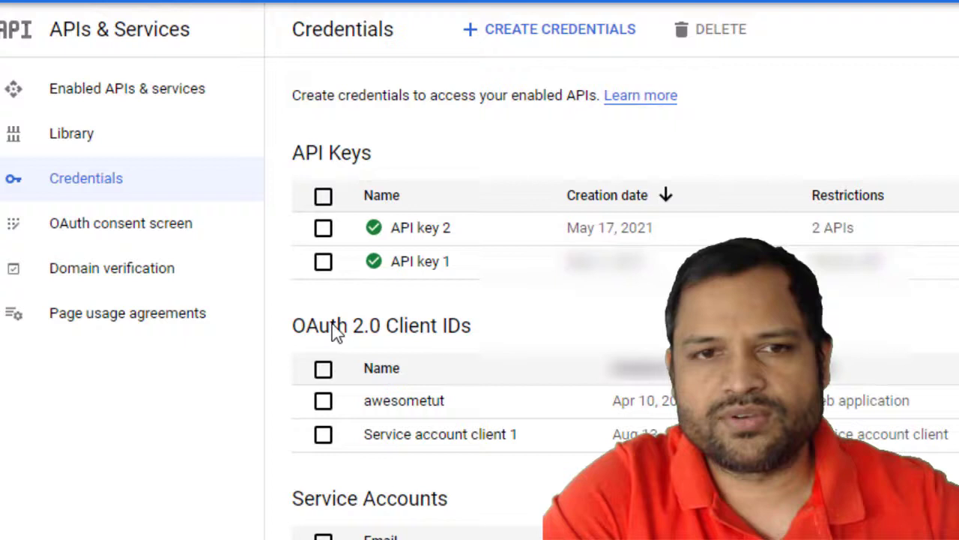
- Highlight the OAuth 2.0 Client IDs section listing the awesometut web client
double_click(368, 324)
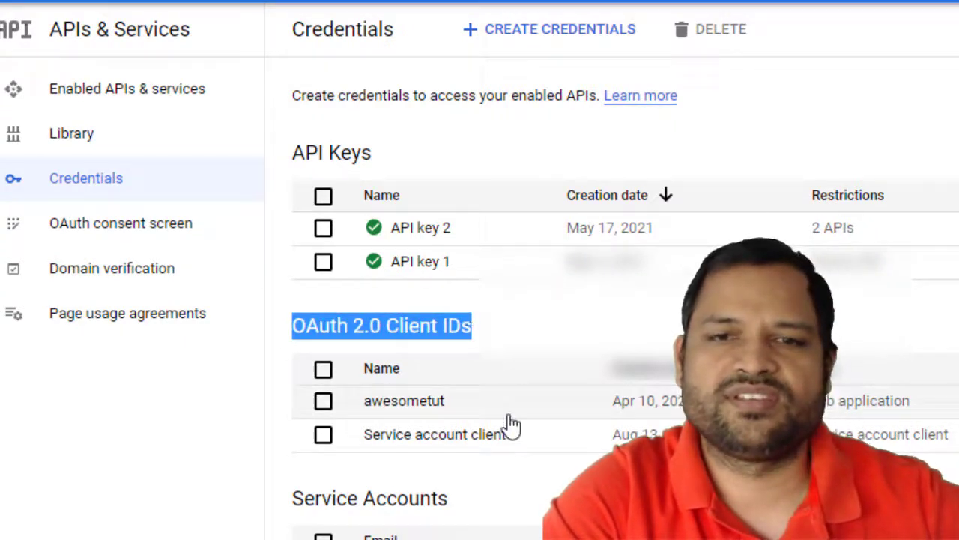
left_click(380, 367)
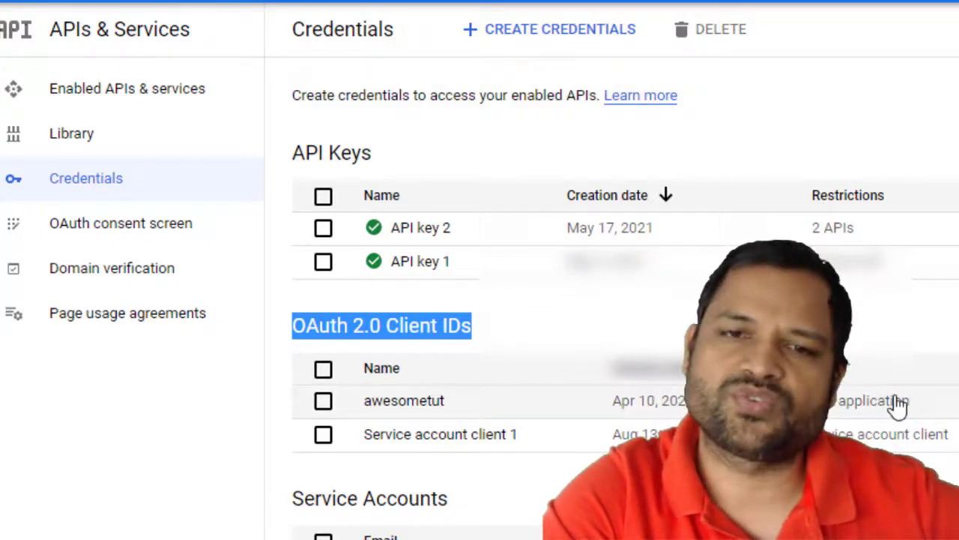
mouse_move(509, 310)
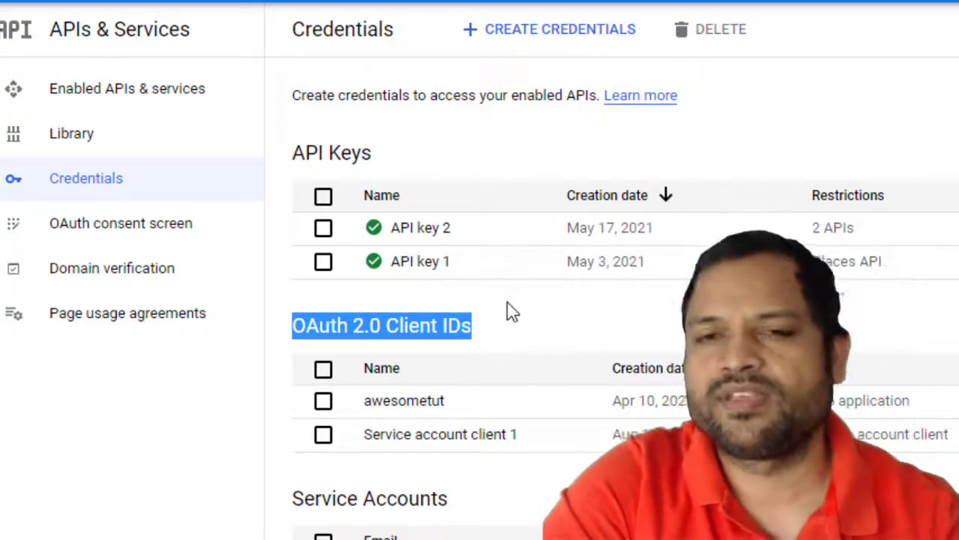